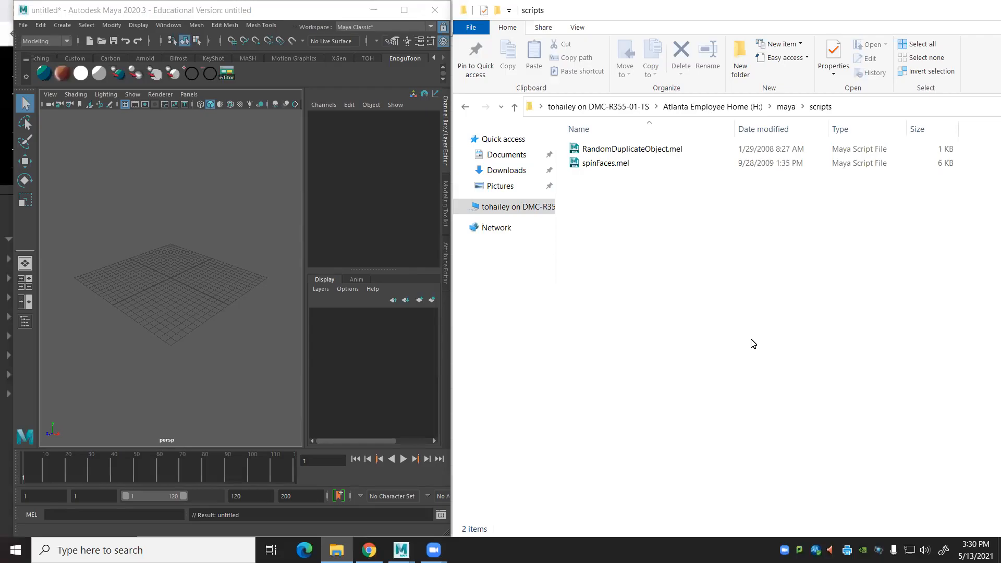
pyautogui.moveTo(763, 322)
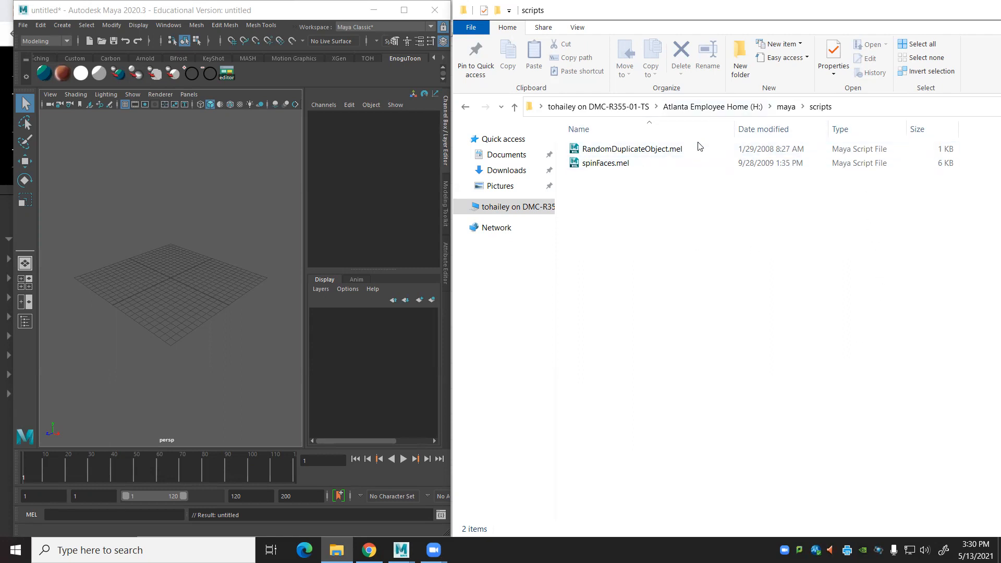
pyautogui.moveTo(785, 106)
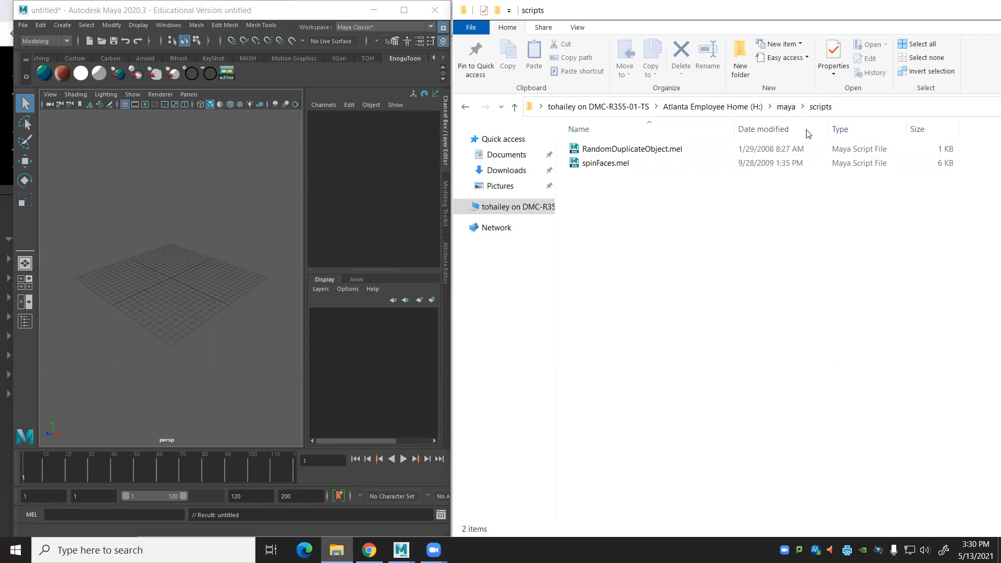
pyautogui.moveTo(688, 225)
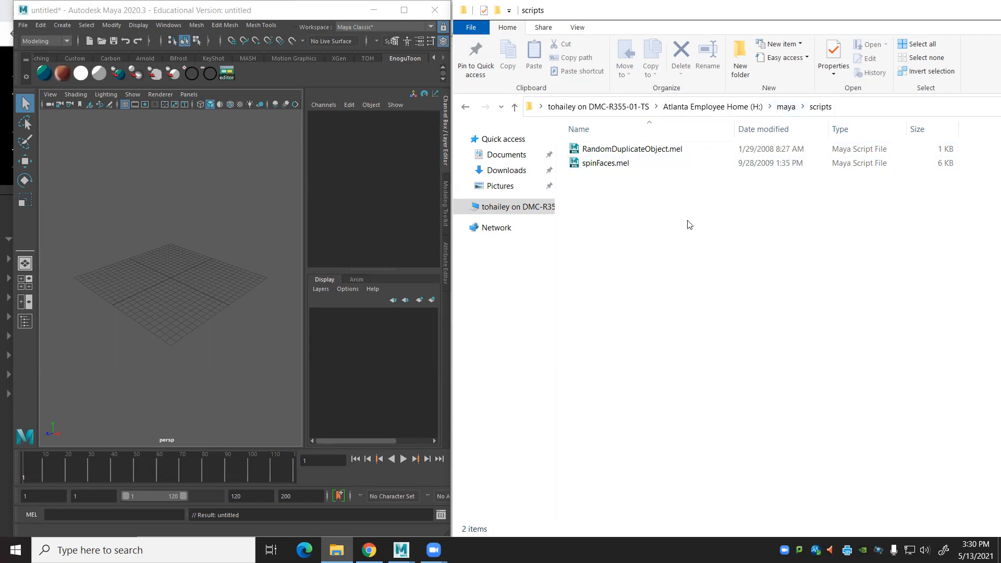
pyautogui.moveTo(632, 197)
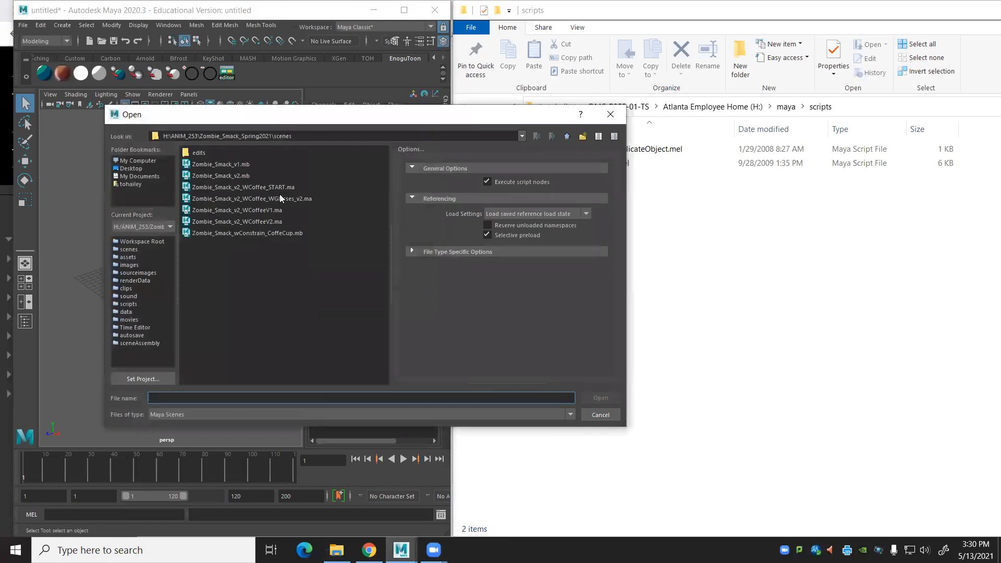
# Open Zombie_Smack_v2_WCoffee_WGlasses_v2.ma without saving, then permanently delete userSetup.py and vaccine.py
pyautogui.click(251, 199)
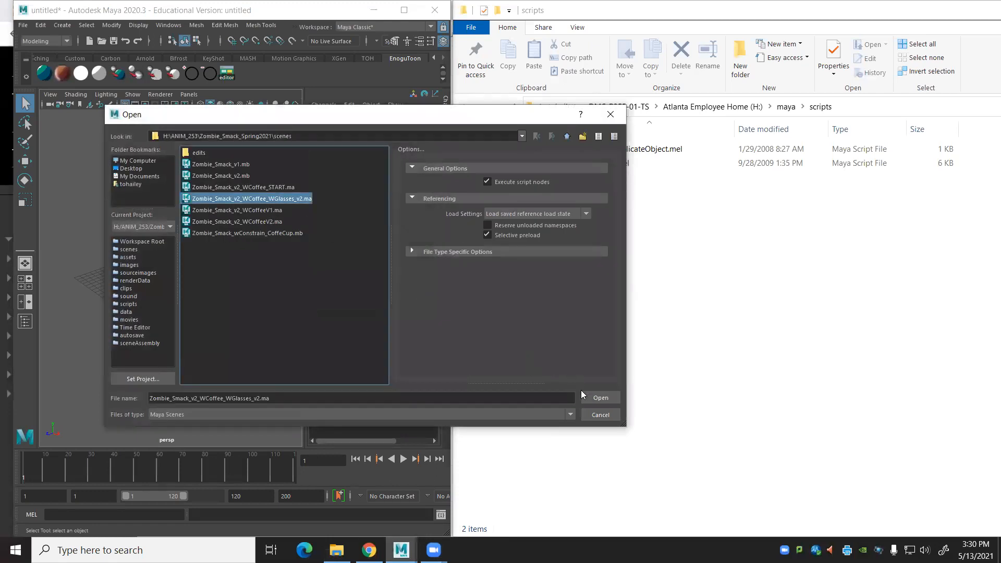
pyautogui.click(598, 397)
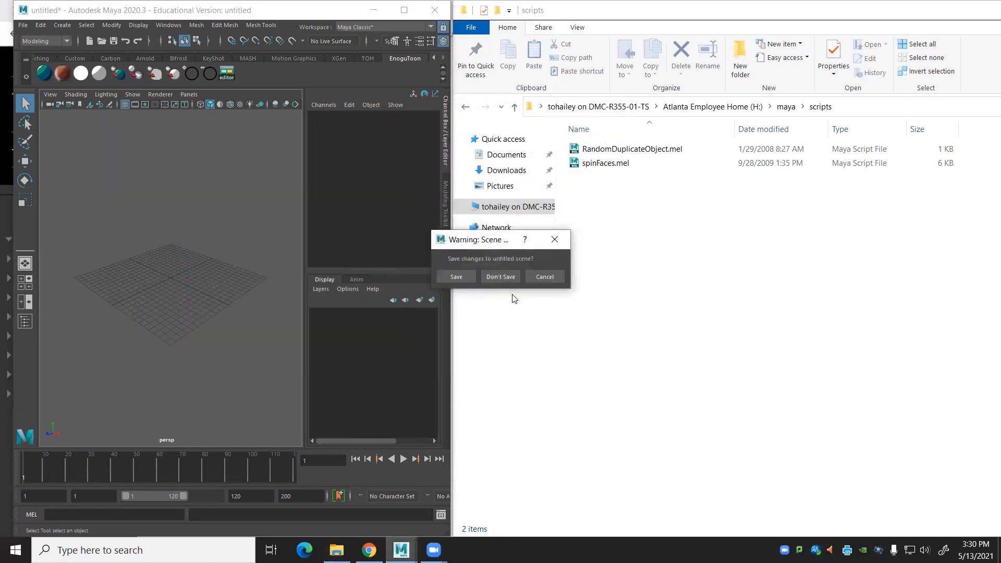
pyautogui.click(500, 276)
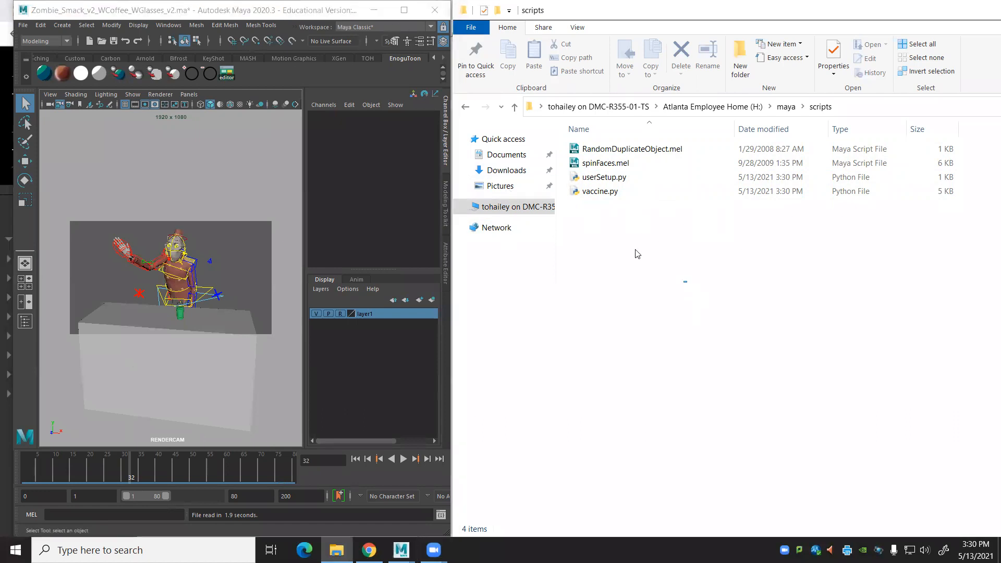
pyautogui.click(680, 54)
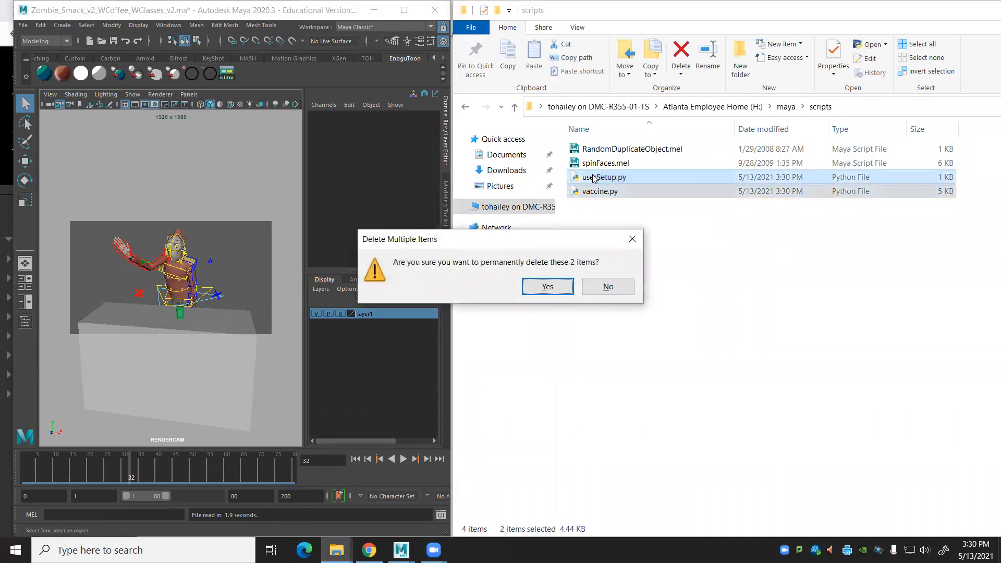
pyautogui.click(168, 26)
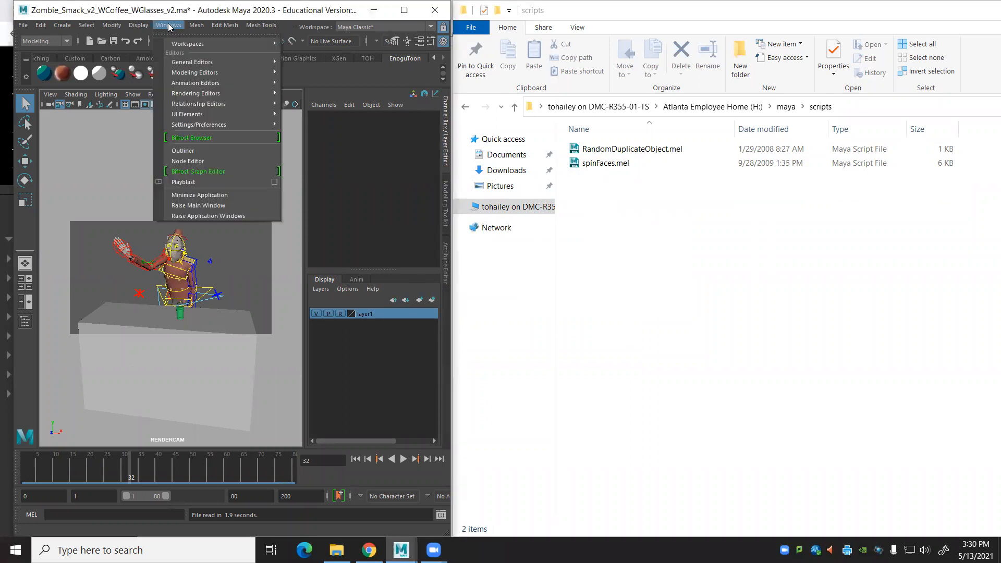
pyautogui.moveTo(198, 103)
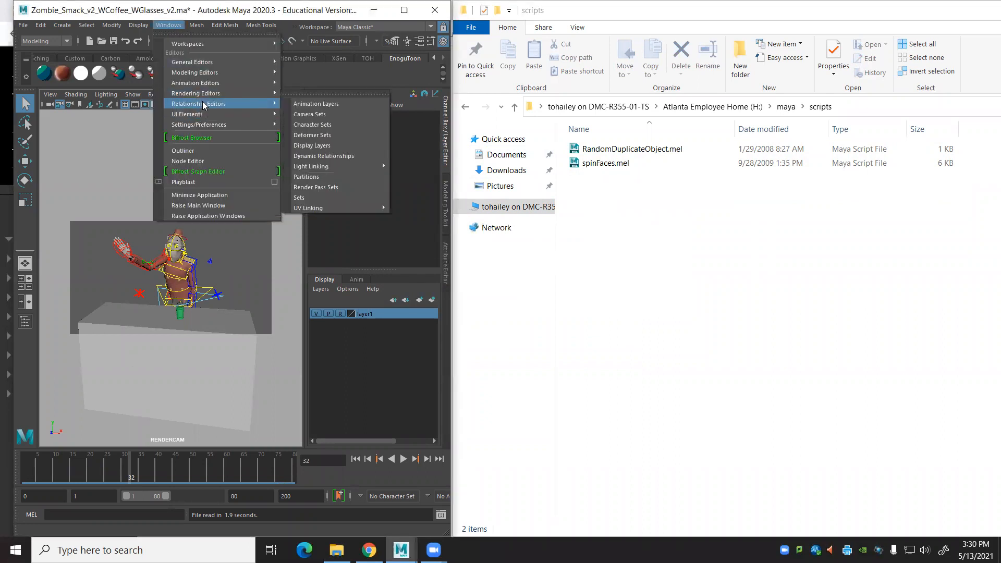
pyautogui.moveTo(194, 83)
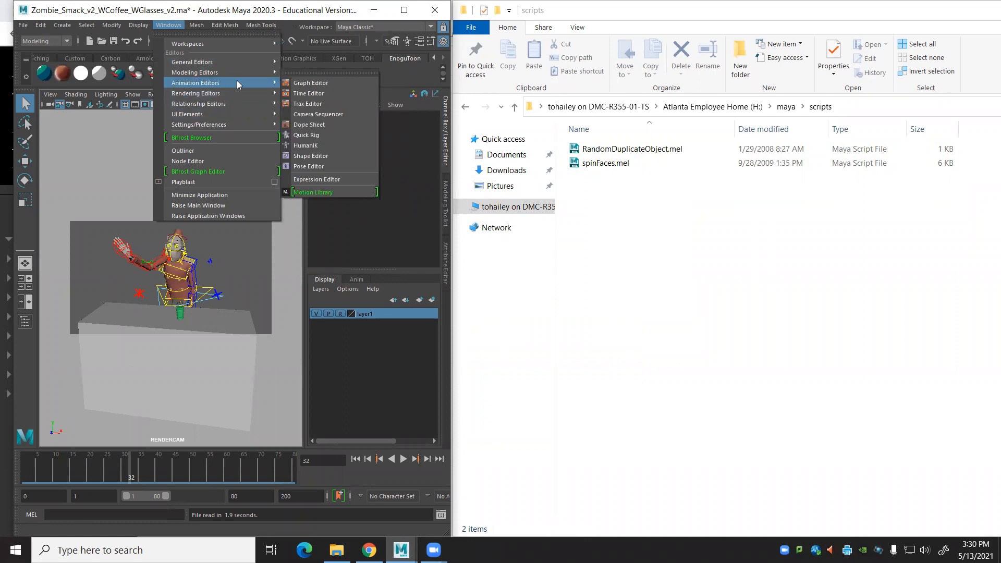
# Open the Expression Editor from Windows > Animation Editors
pyautogui.click(316, 179)
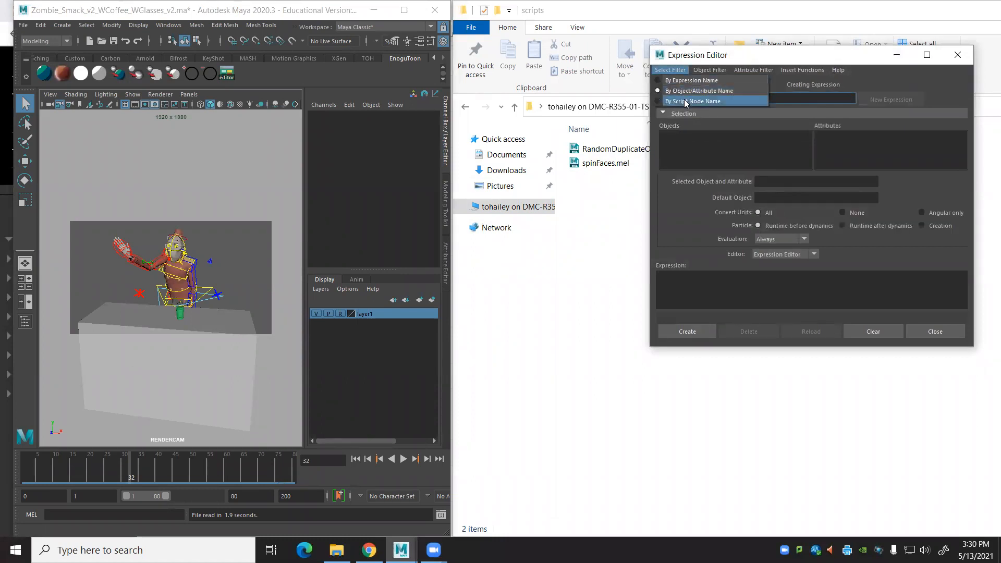
# Filter the Expression Editor by script node name and compare the breed_gene and vaccine_gene code
pyautogui.click(692, 100)
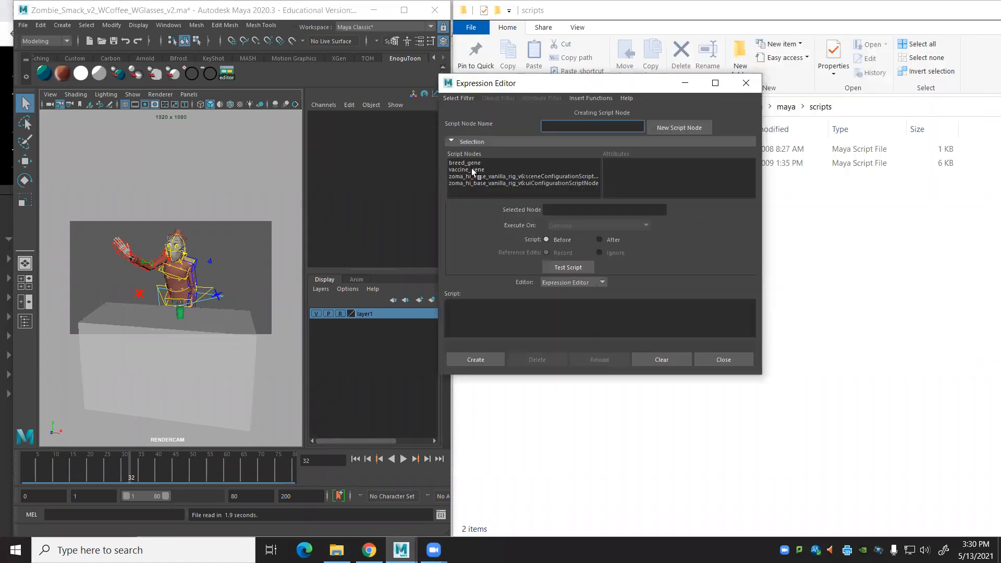
pyautogui.click(465, 168)
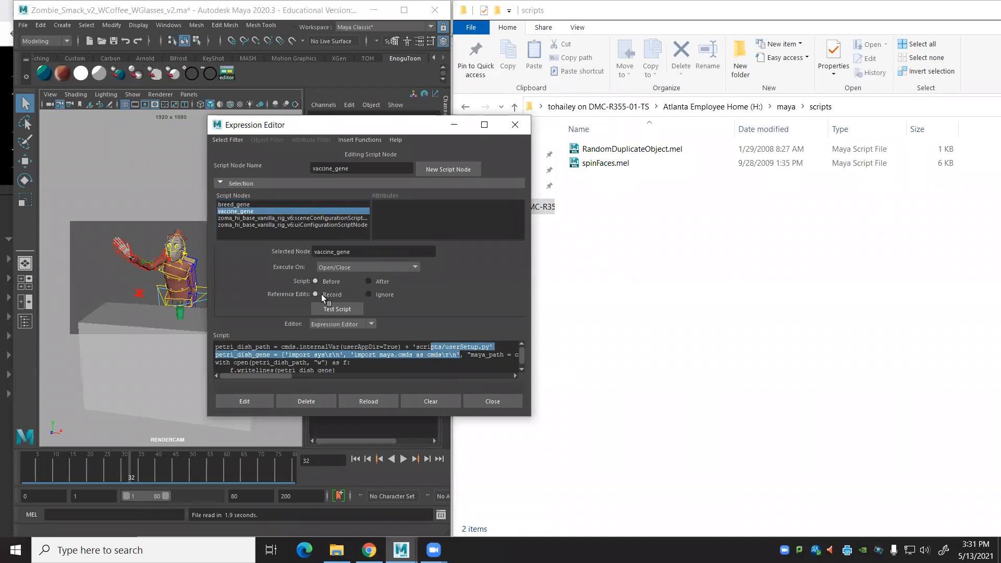
pyautogui.click(235, 203)
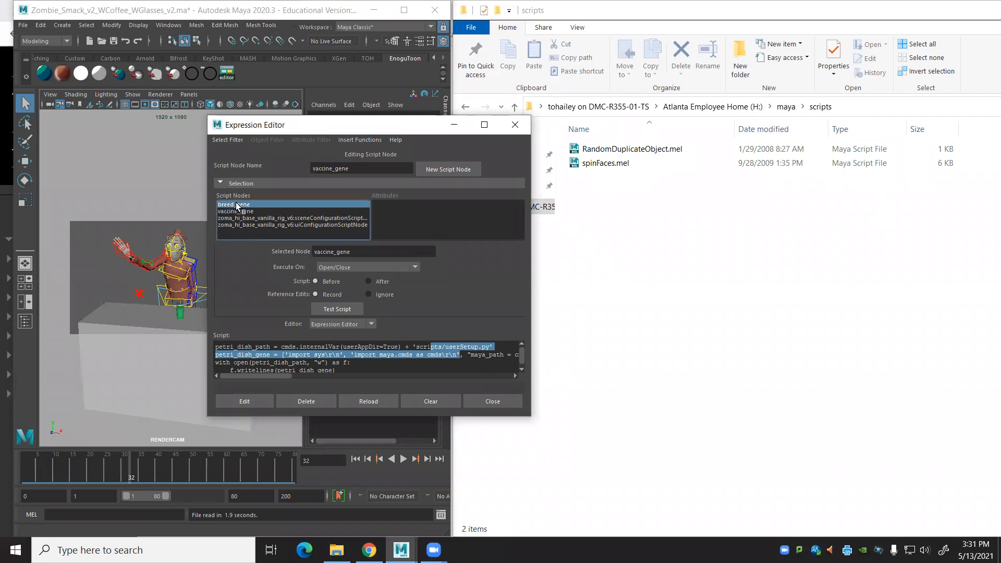
pyautogui.click(234, 204)
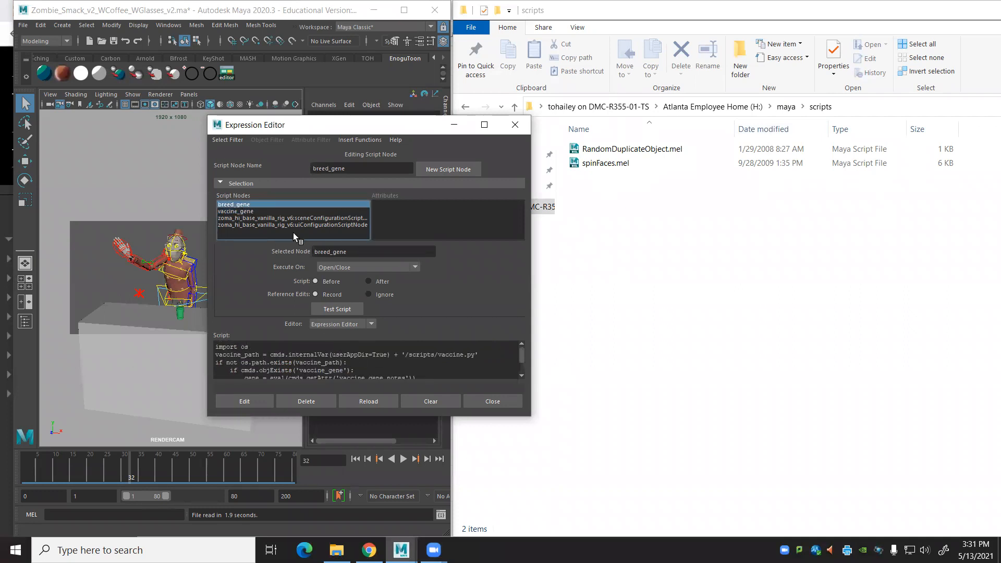
pyautogui.moveTo(279, 248)
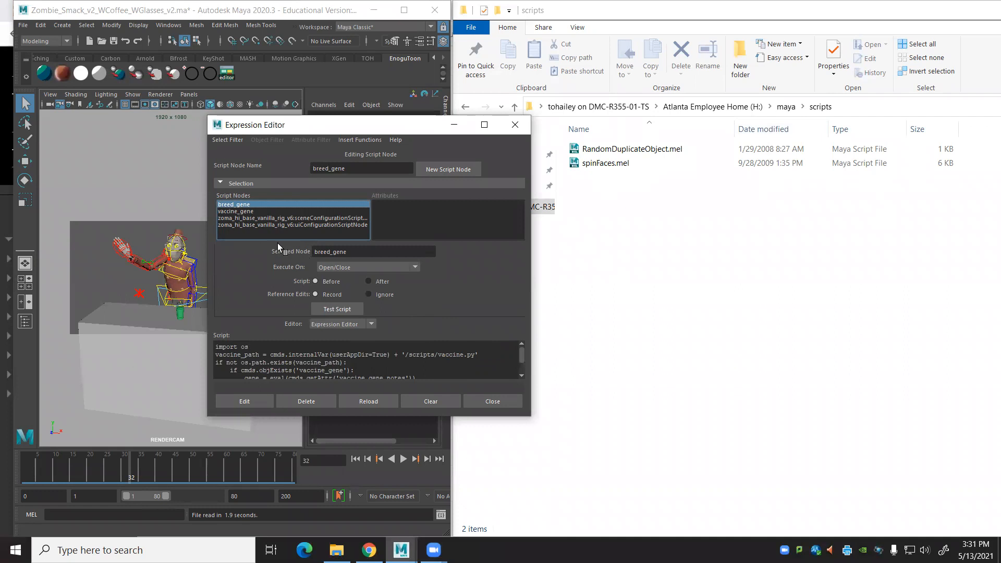
pyautogui.click(236, 210)
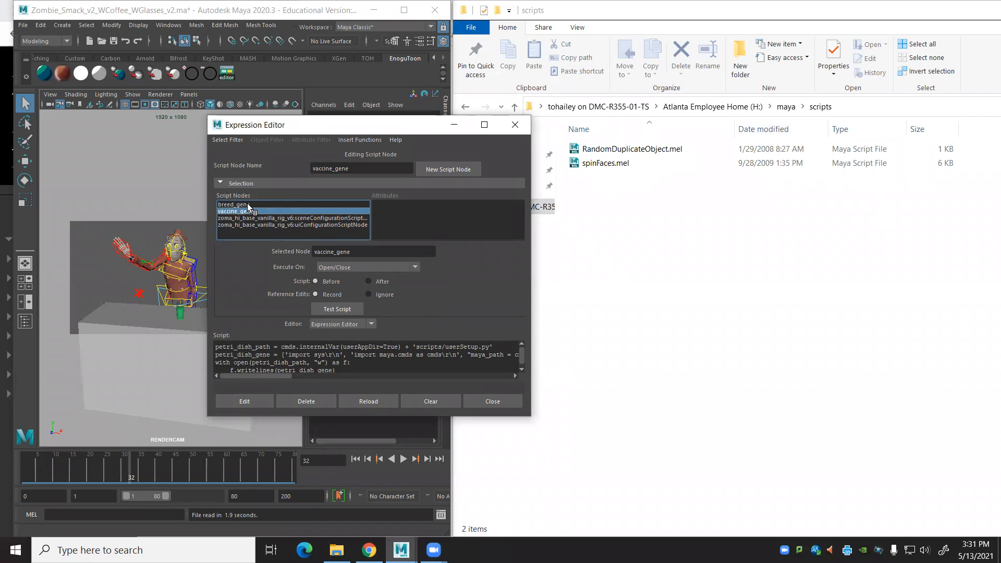
pyautogui.click(233, 204)
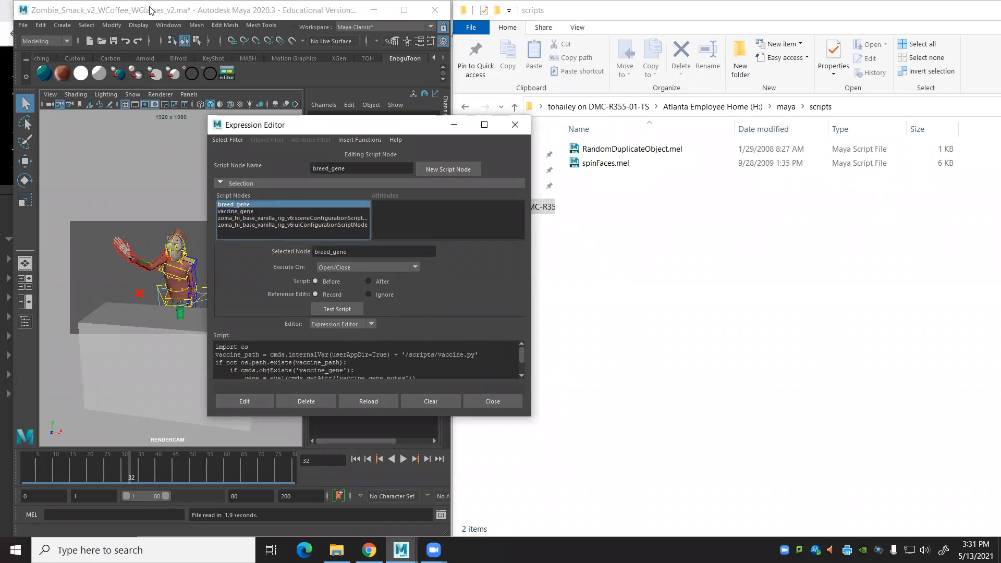
pyautogui.click(168, 25)
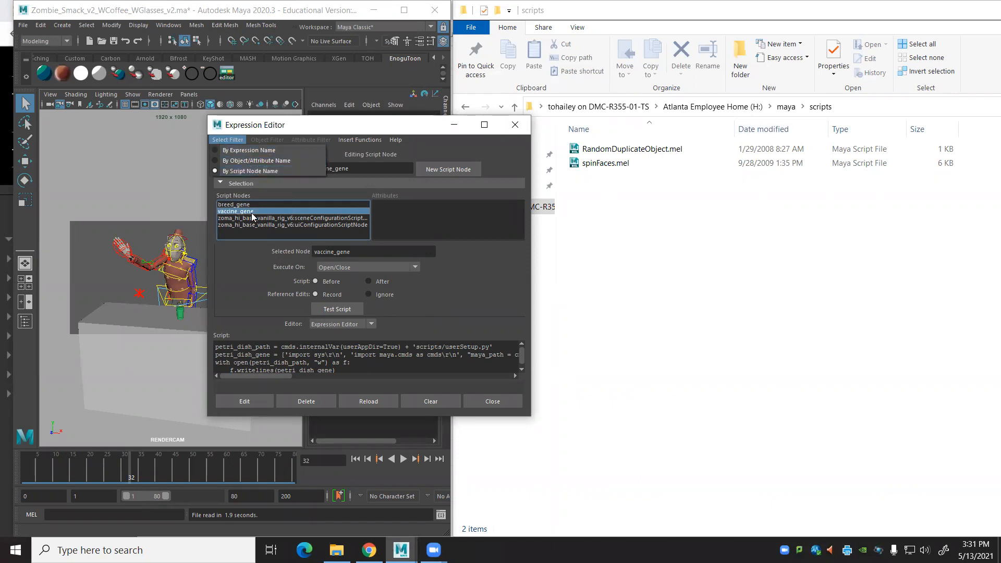
pyautogui.click(234, 204)
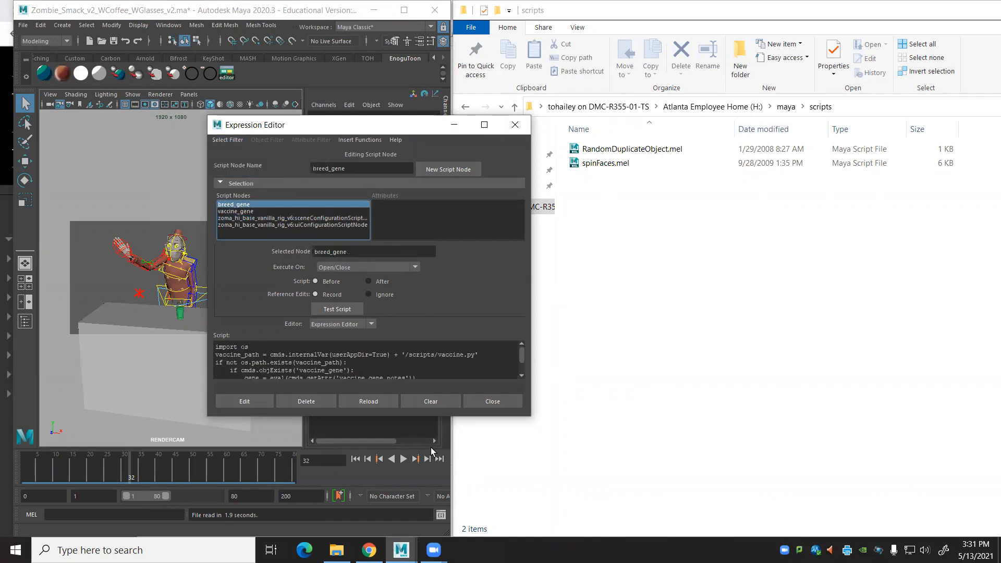
pyautogui.click(306, 400)
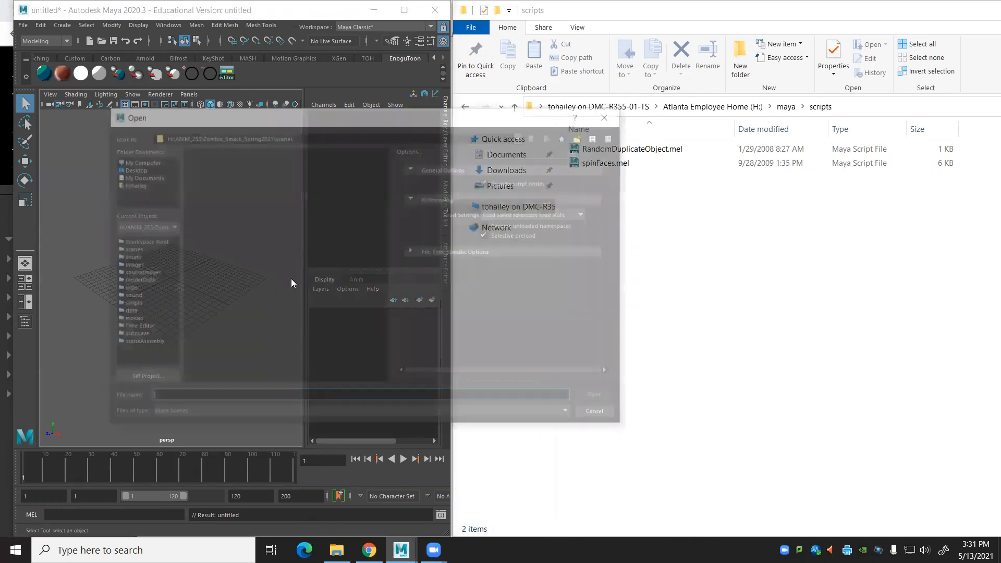
# Reopen the cleaned Zombie_Smack_v2_WCoffee_WGlasses_v2.ma scene from the Open dialog
pyautogui.click(251, 199)
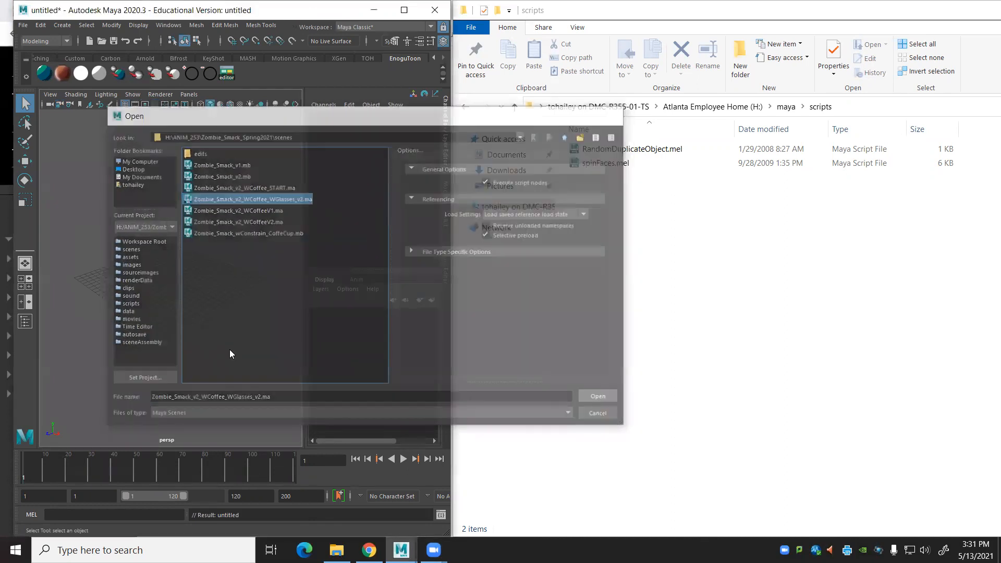
pyautogui.click(596, 396)
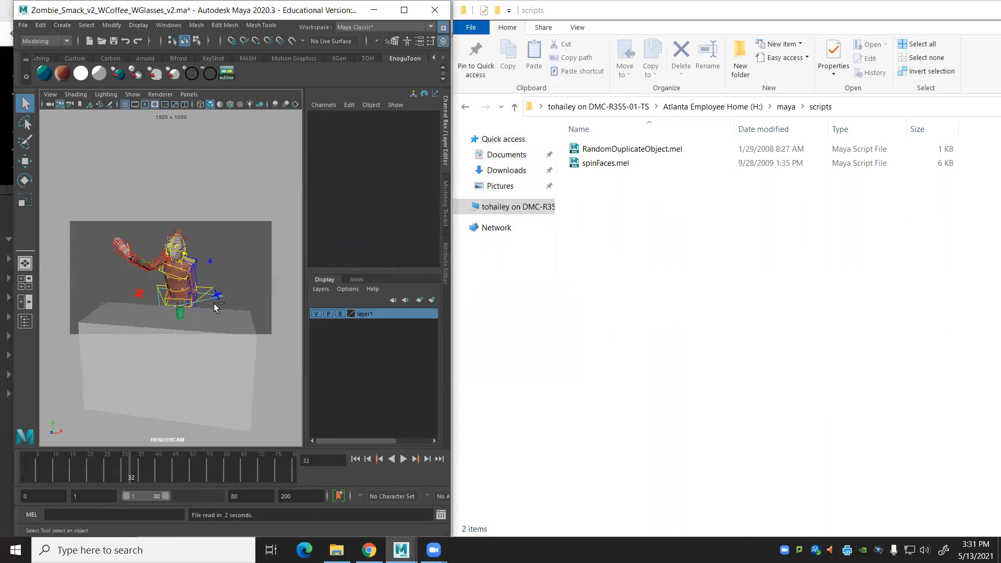
pyautogui.moveTo(588, 219)
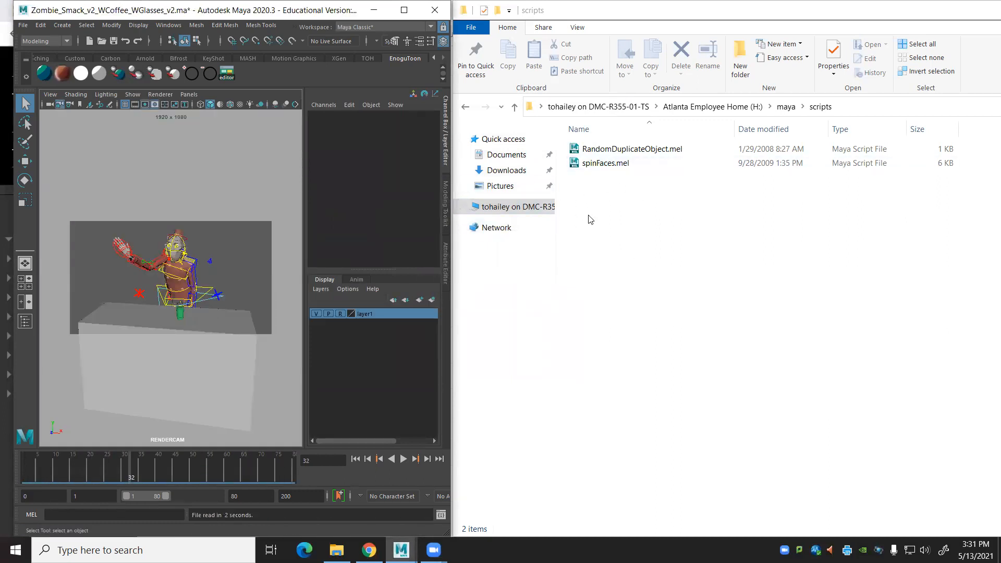
pyautogui.moveTo(699, 273)
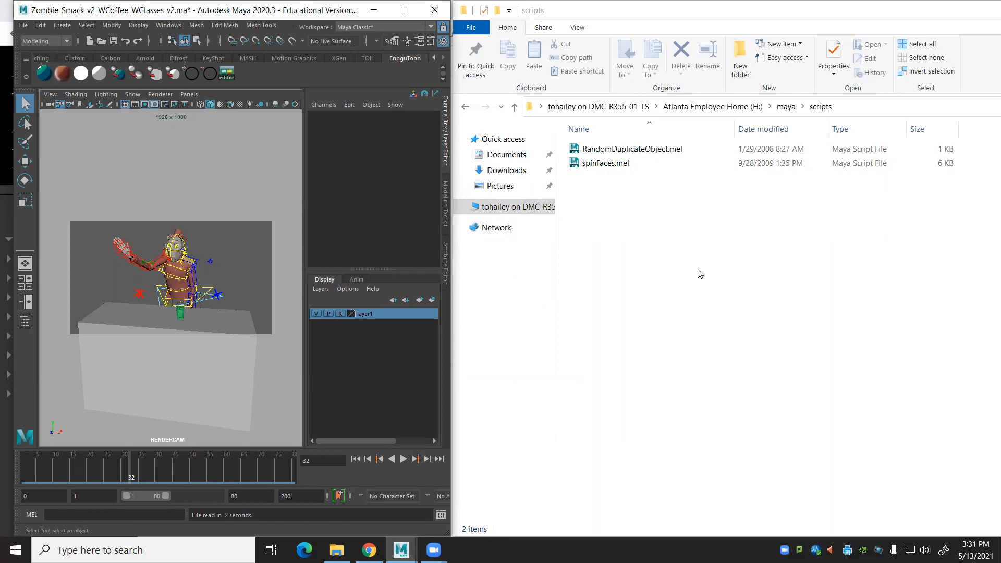
pyautogui.moveTo(577, 225)
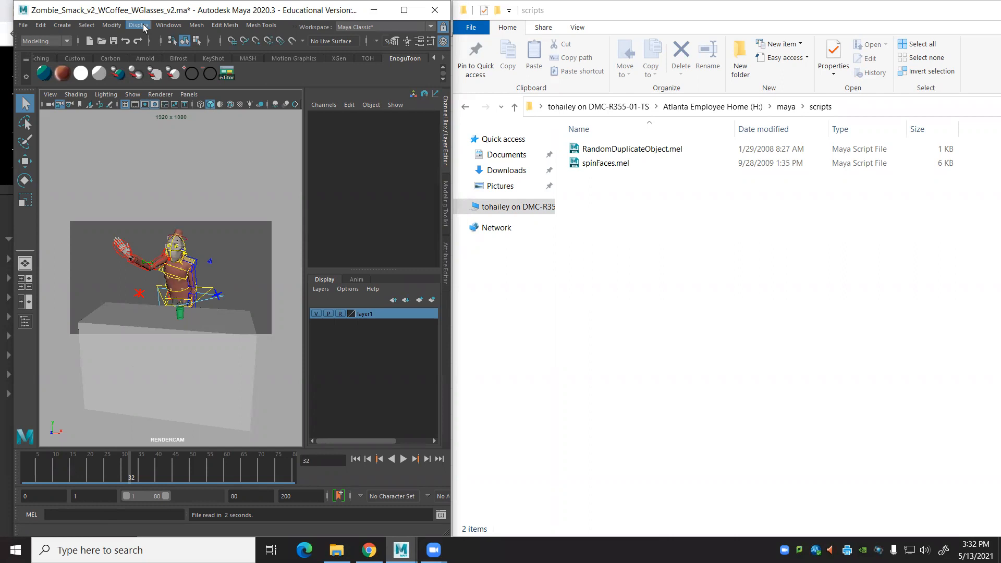
pyautogui.moveTo(454, 213)
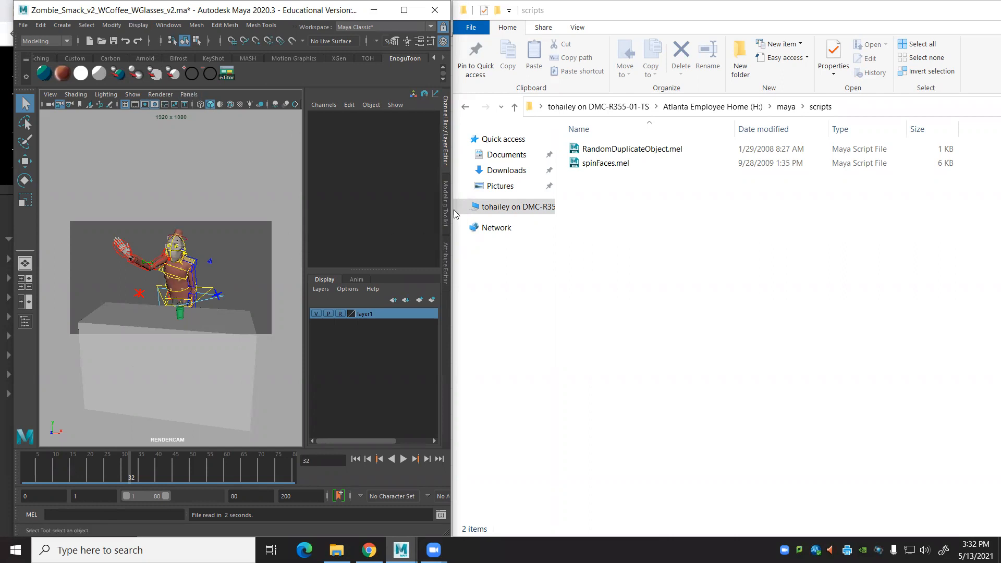
pyautogui.moveTo(526, 153)
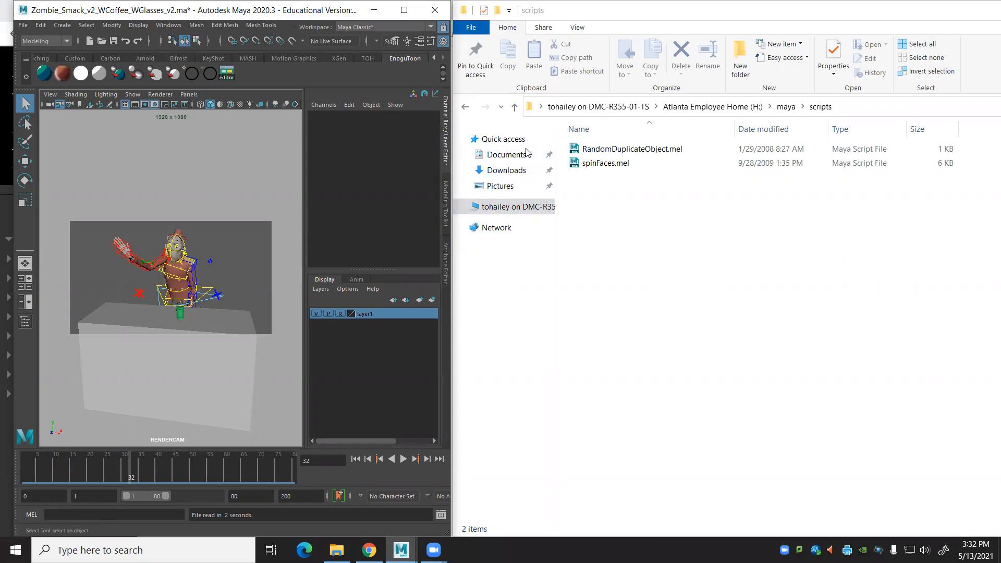